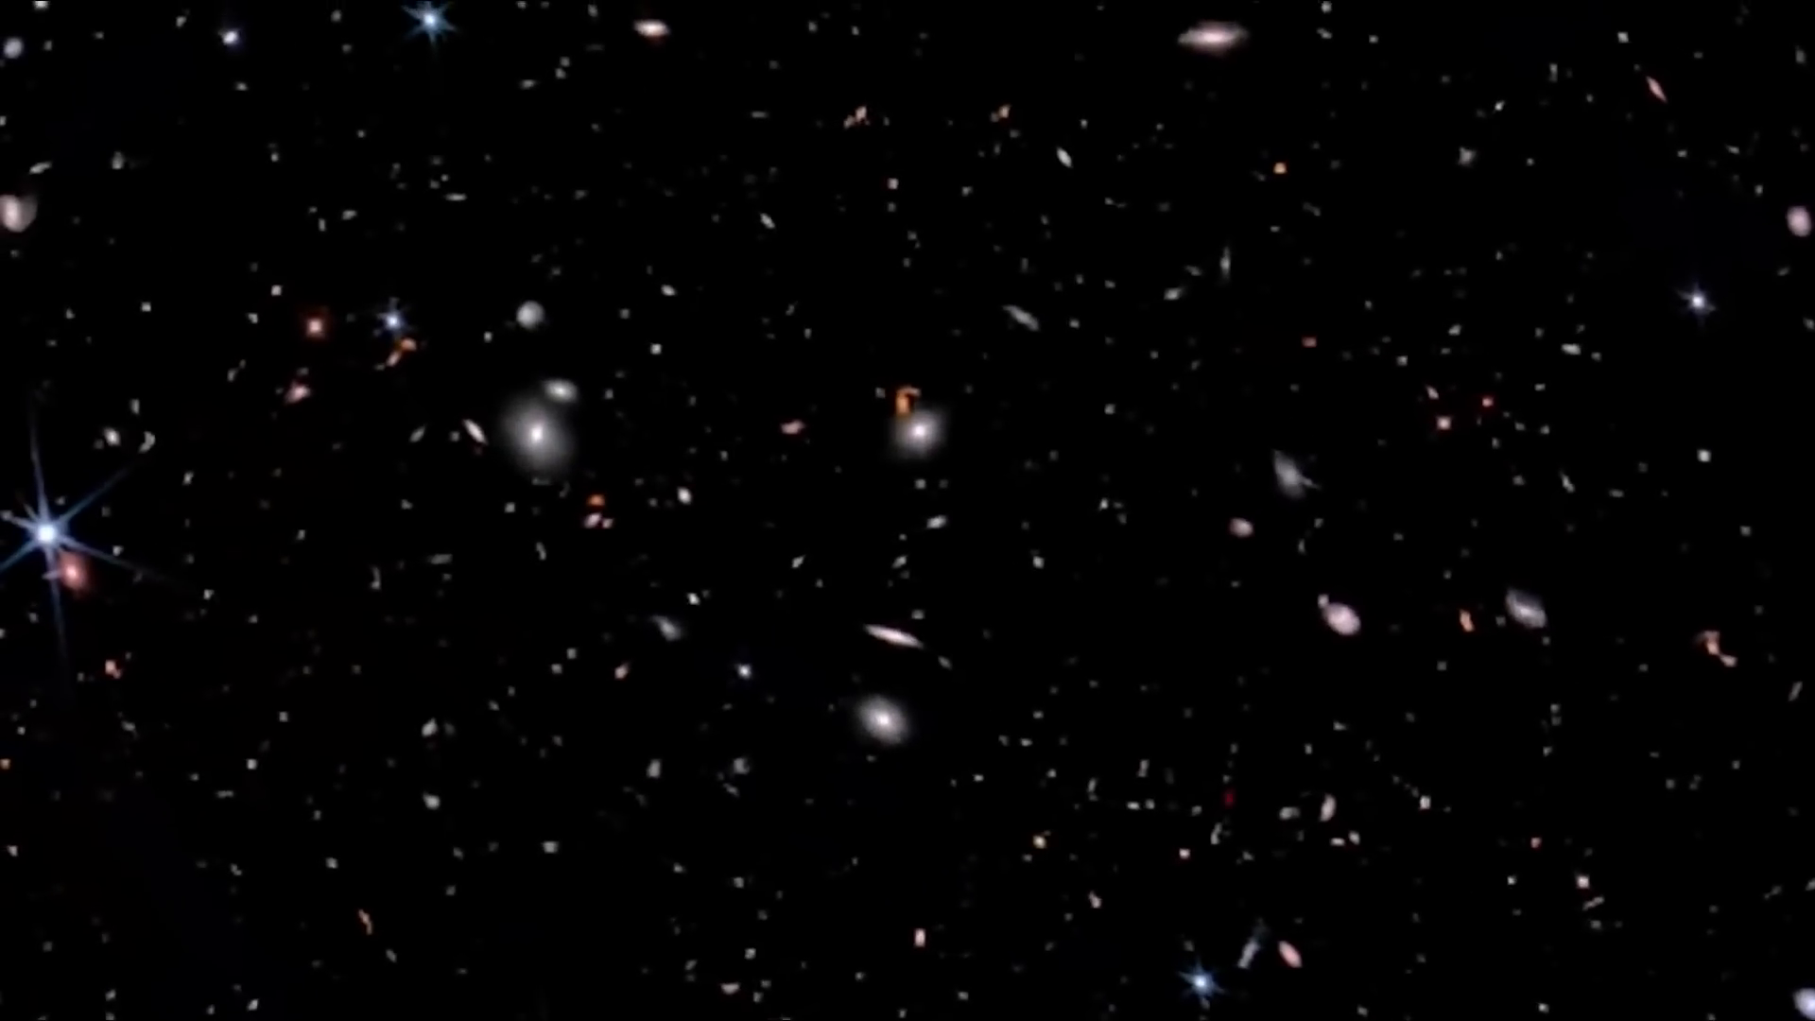
pyautogui.scroll(-3)
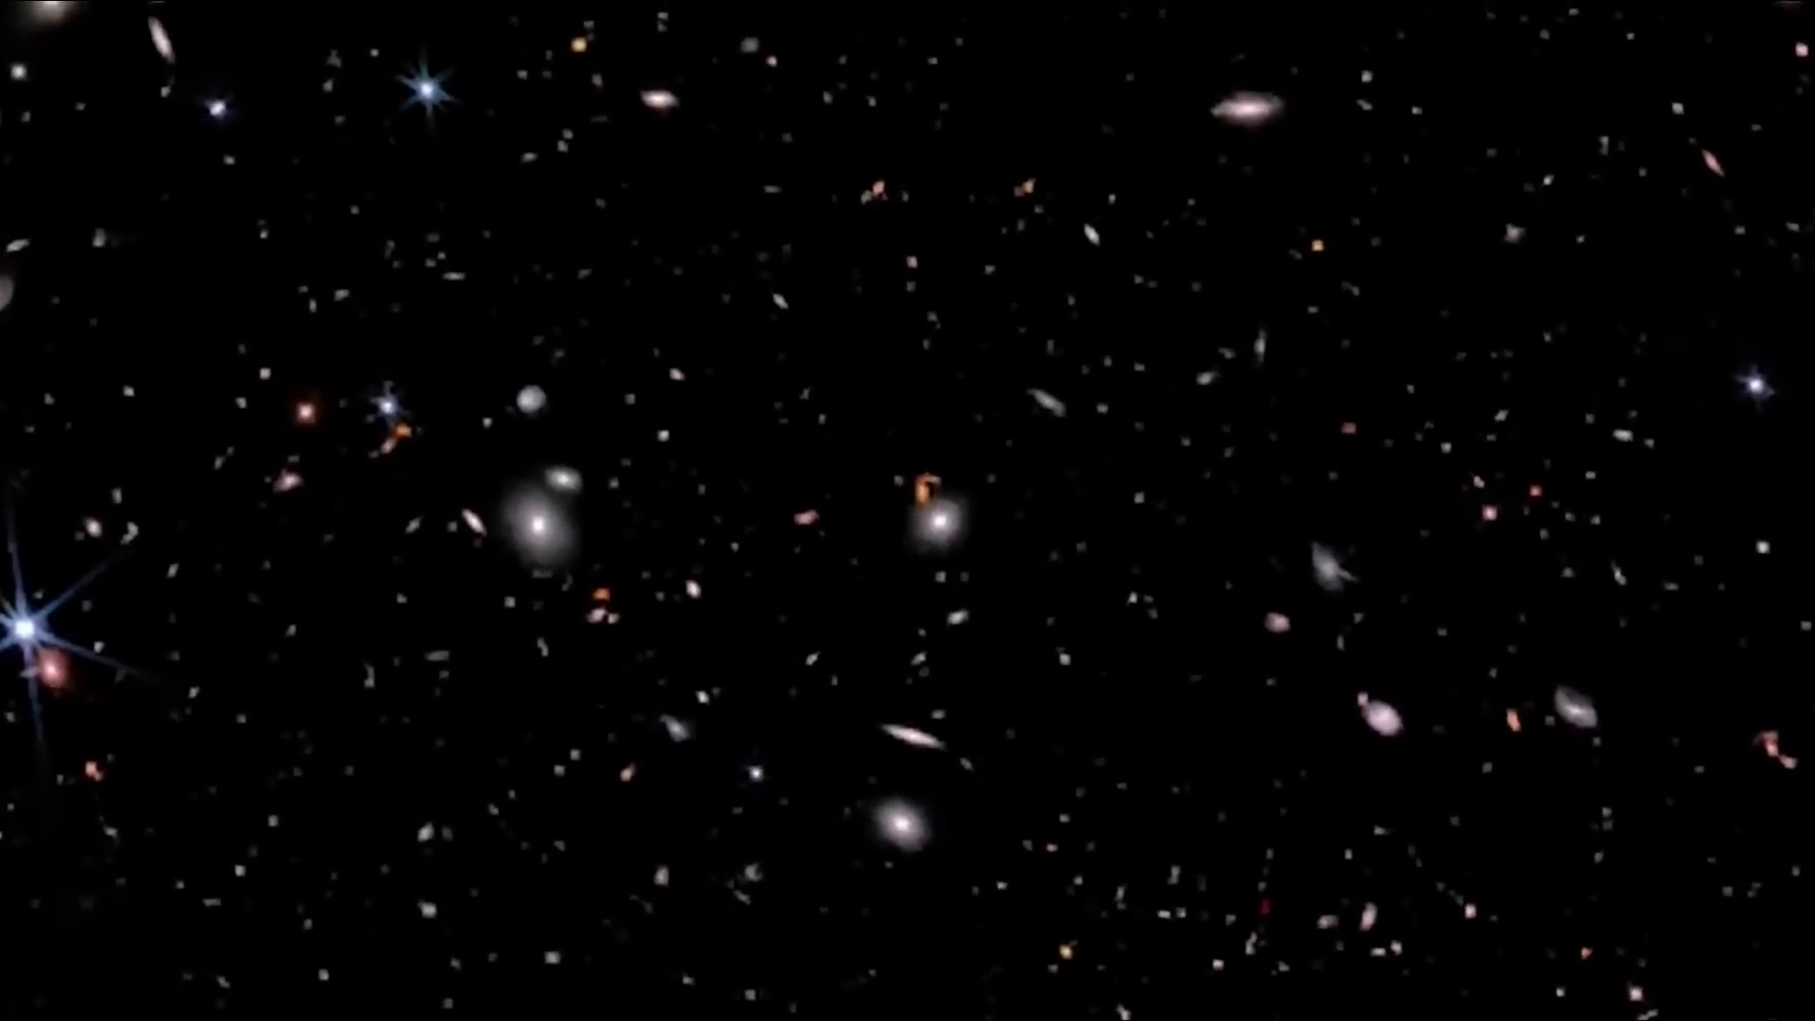